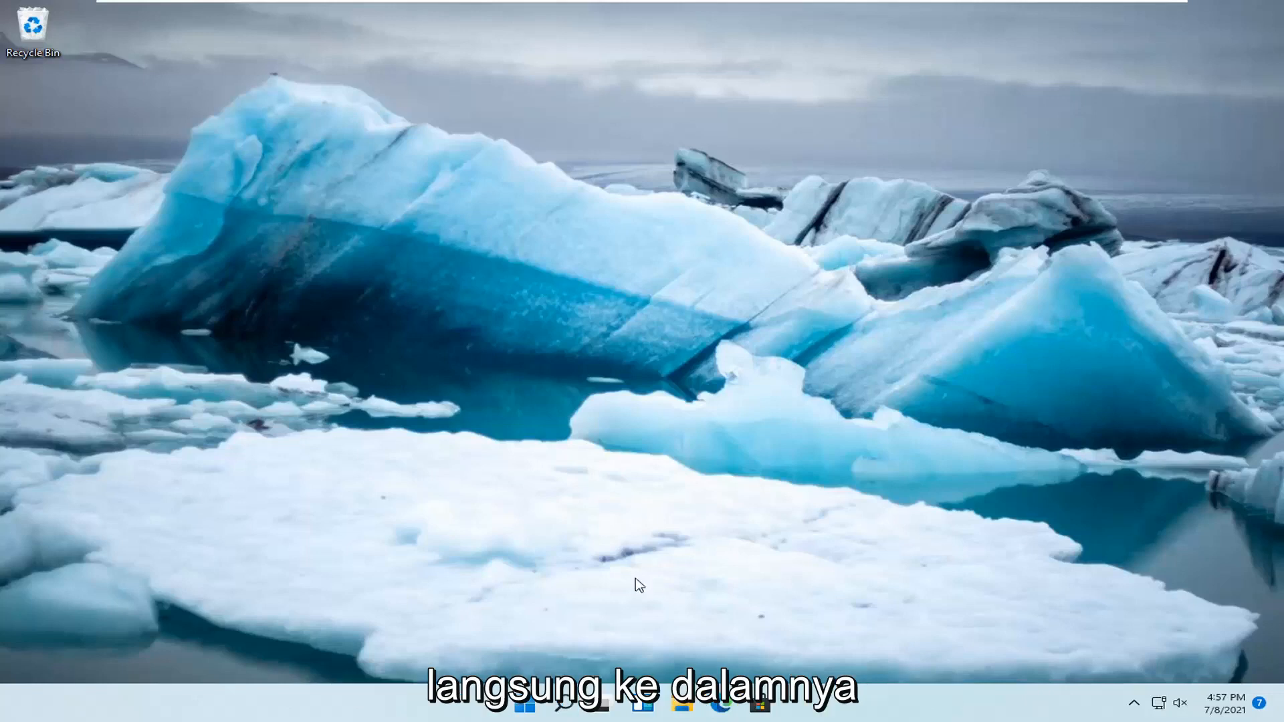
{"action": "mouse_move", "coordinate": [520, 712]}
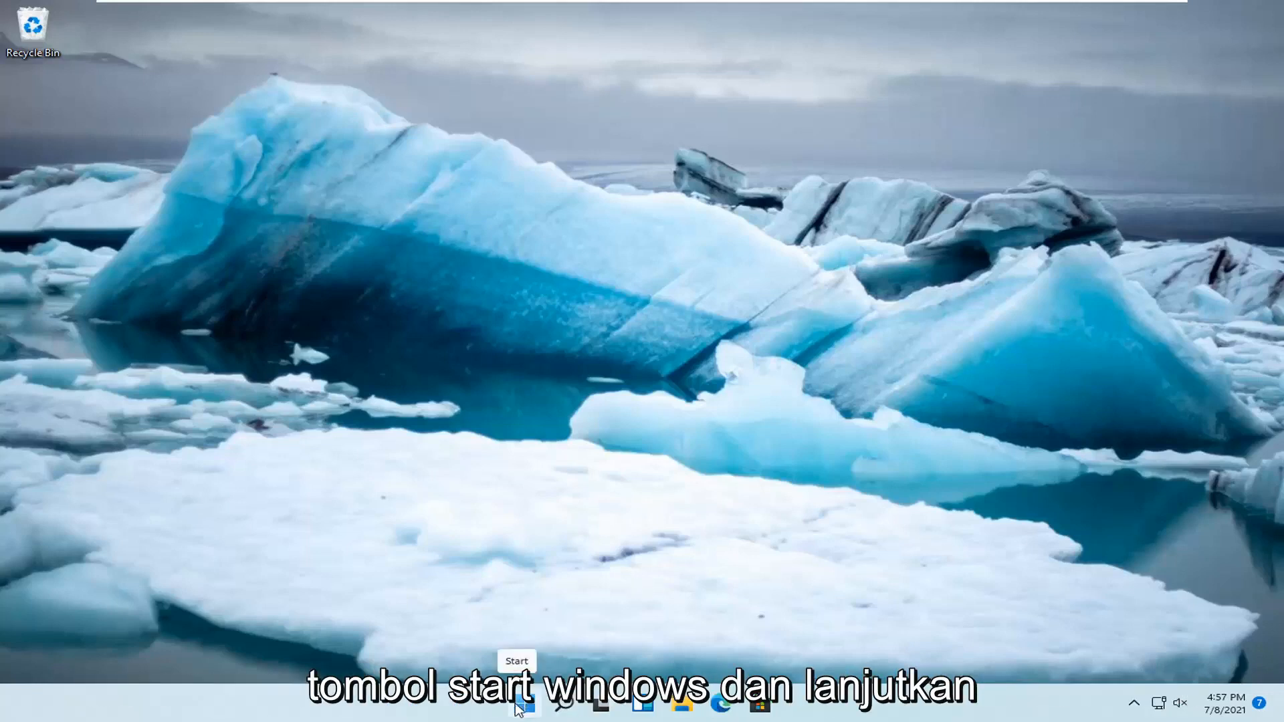
Step: Open the Start button's quick-access menu by right-clicking Start
{"action": "right_click", "coordinate": [519, 713]}
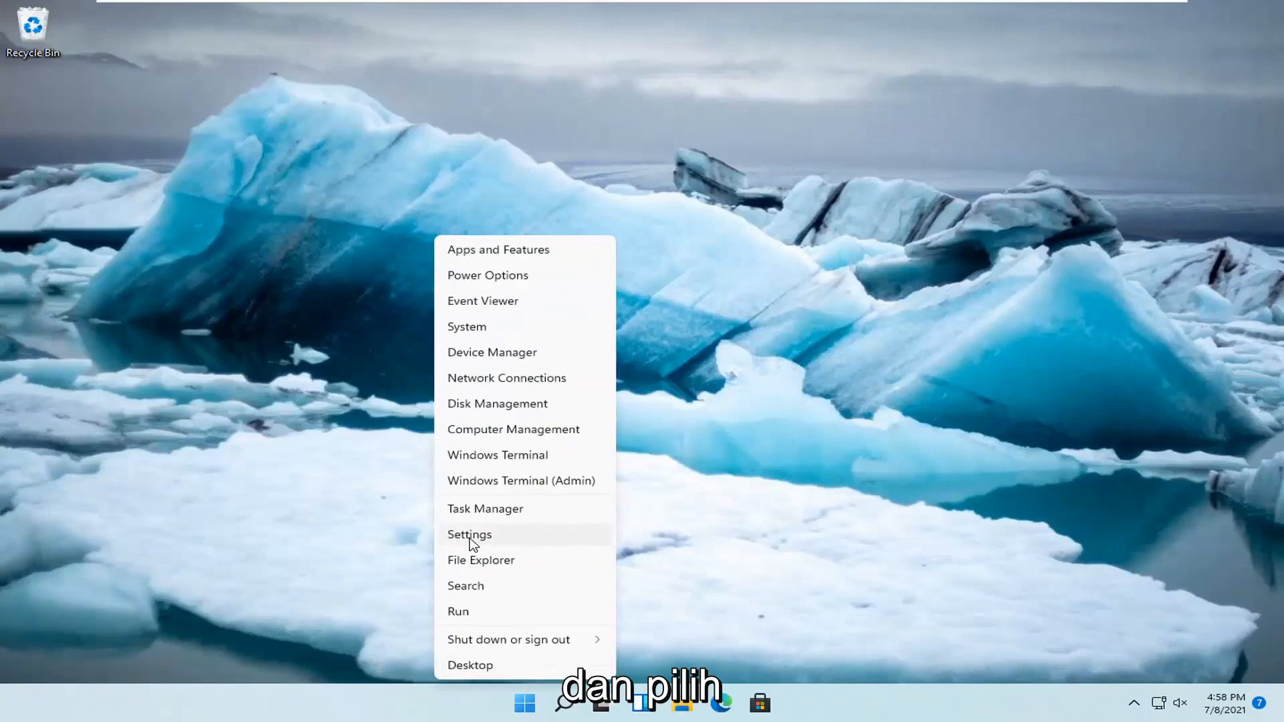
Step: Go to Settings > System > Troubleshoot > Other troubleshooters
{"action": "left_click", "coordinate": [469, 535]}
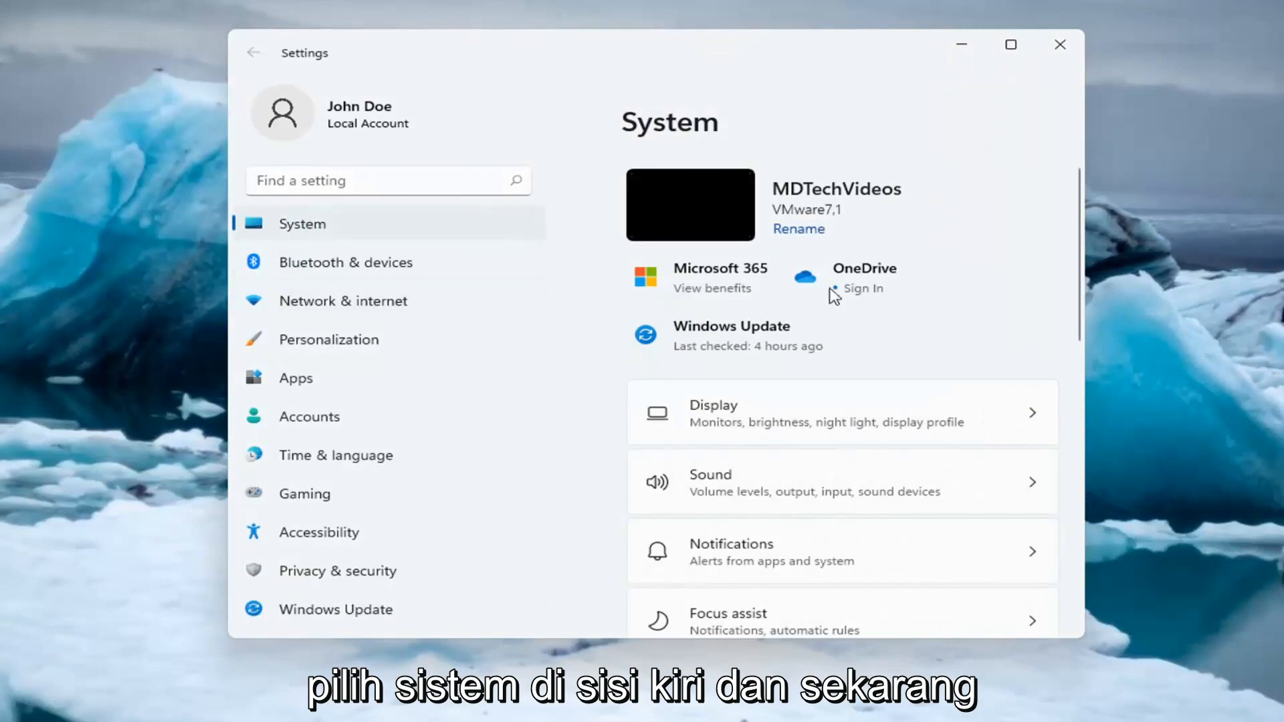
{"action": "scroll", "scroll_direction": "down", "scroll_amount": 3}
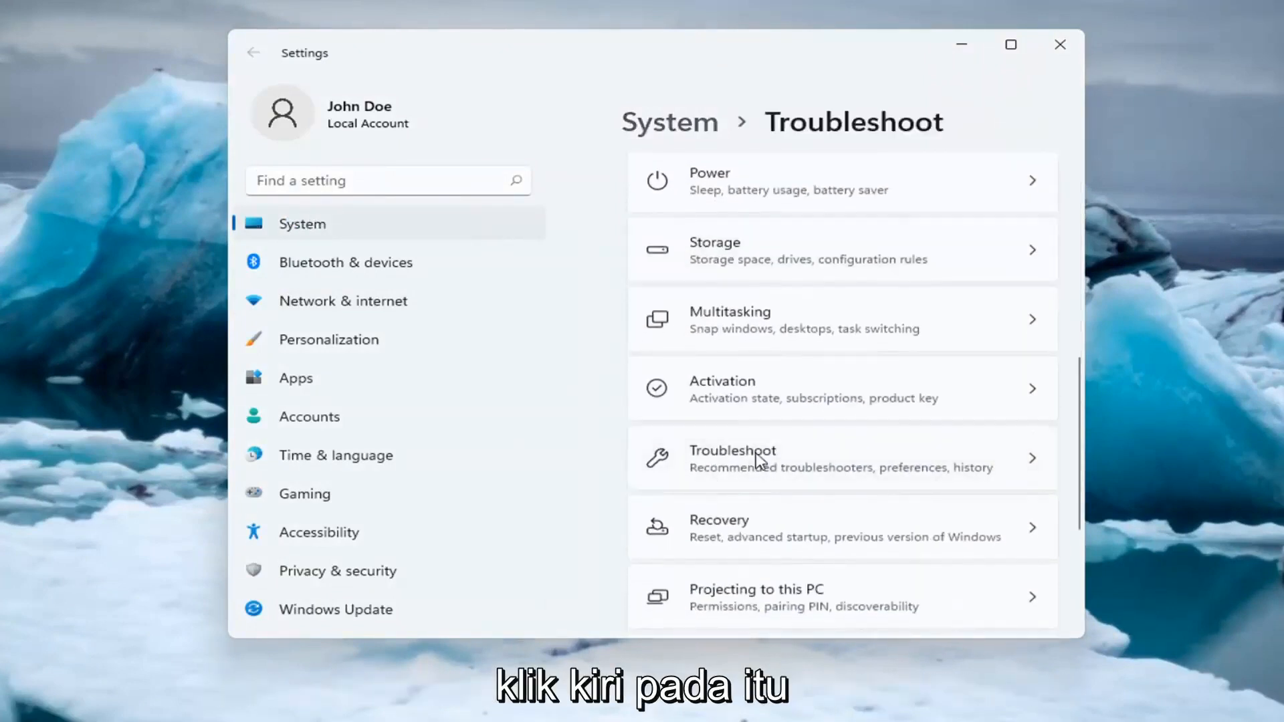
{"action": "left_click", "coordinate": [757, 458]}
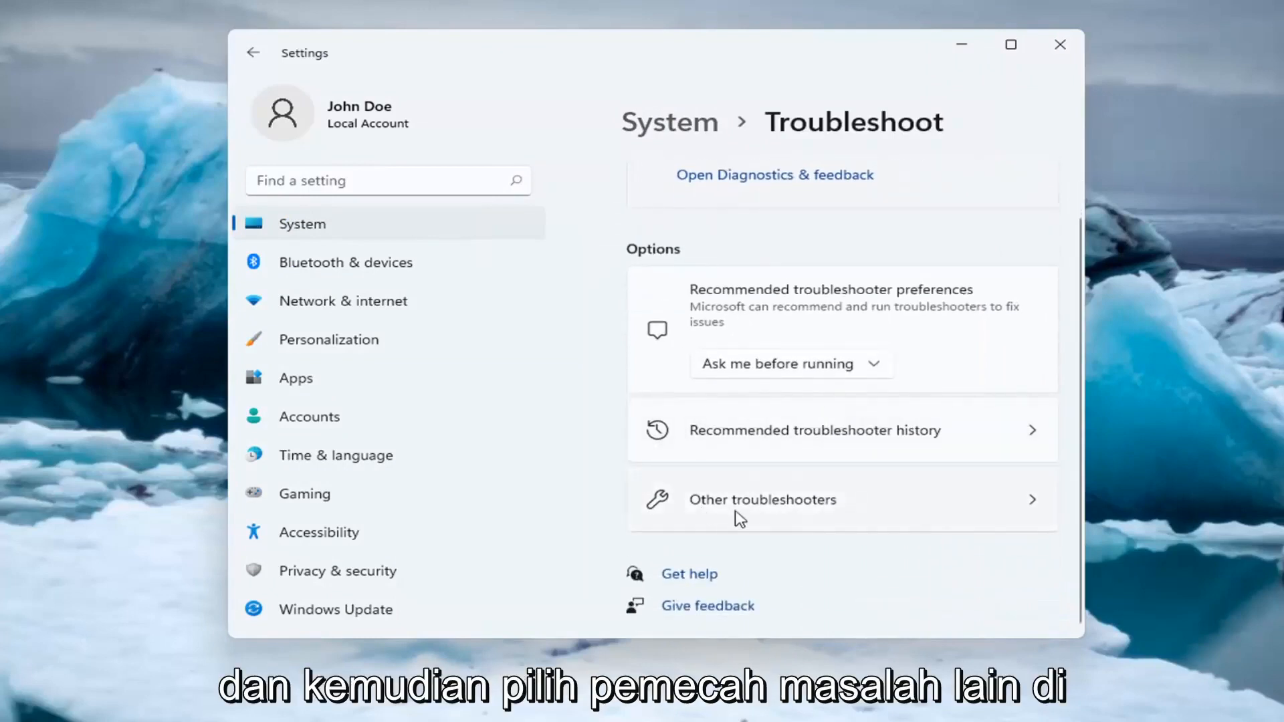
{"action": "left_click", "coordinate": [762, 499]}
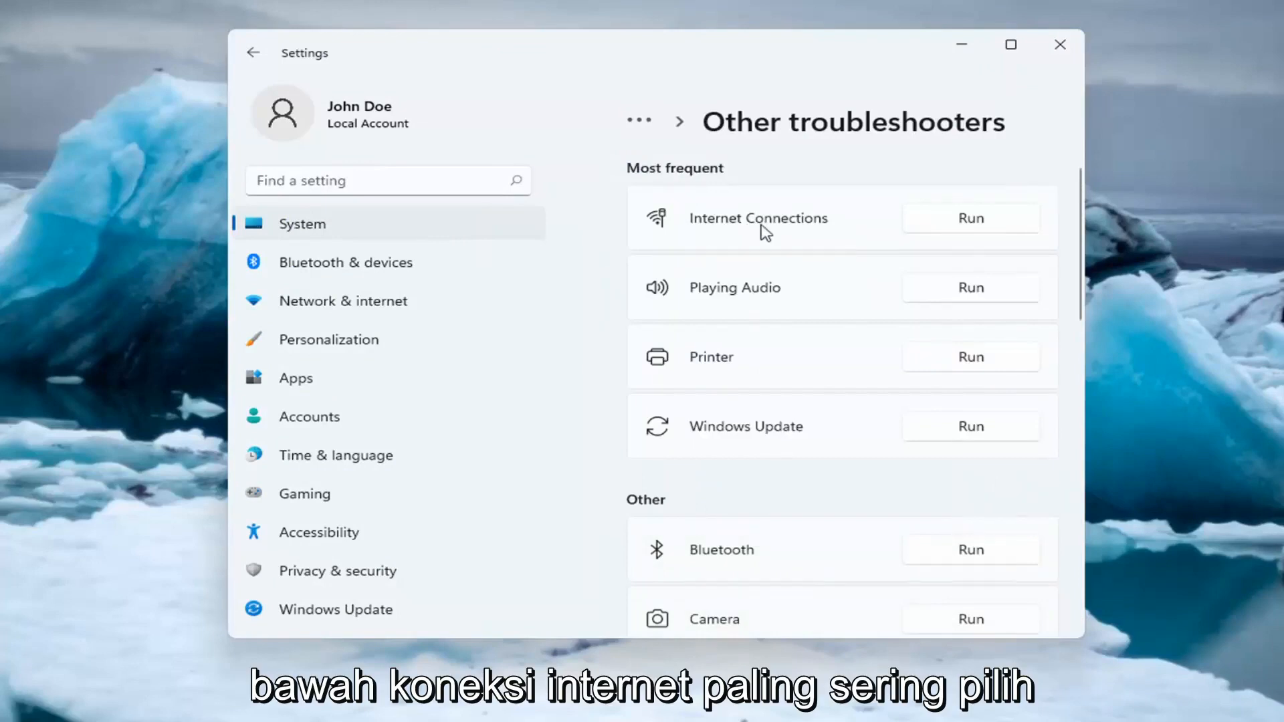
Step: Run the Internet Connections troubleshooter for the Internet connection, then close it
{"action": "left_click", "coordinate": [970, 218]}
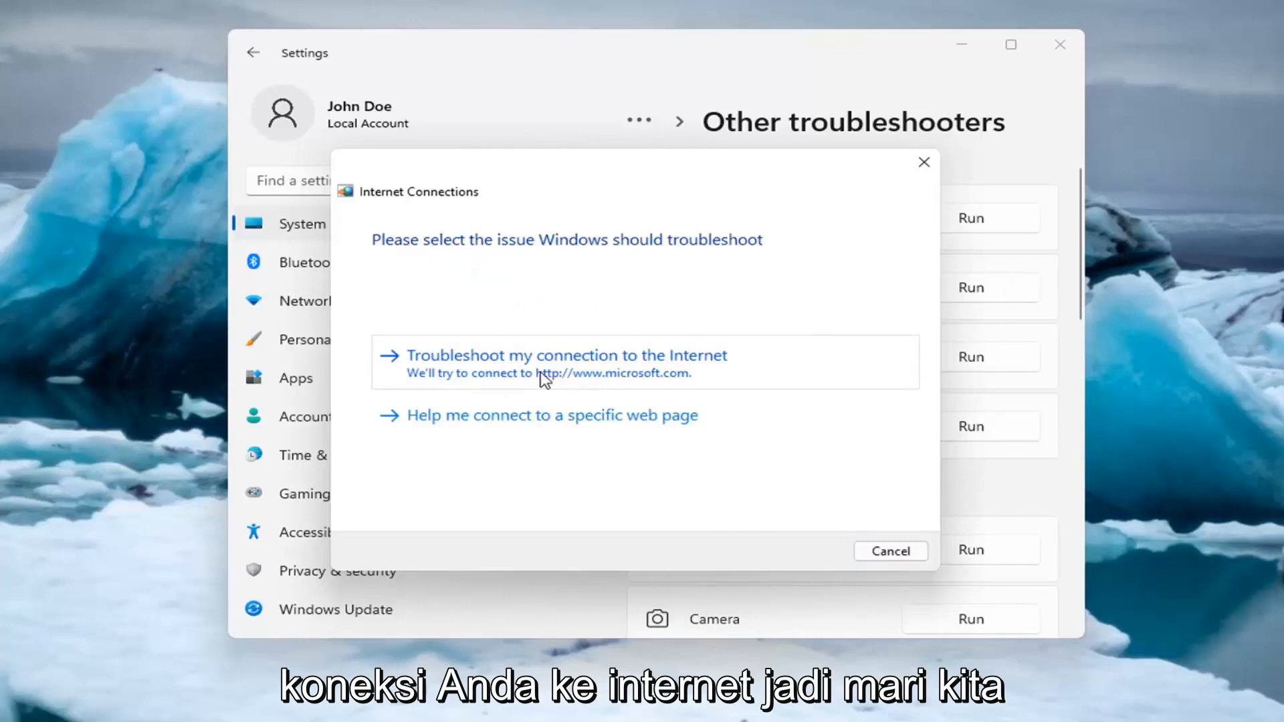
{"action": "left_click", "coordinate": [567, 356]}
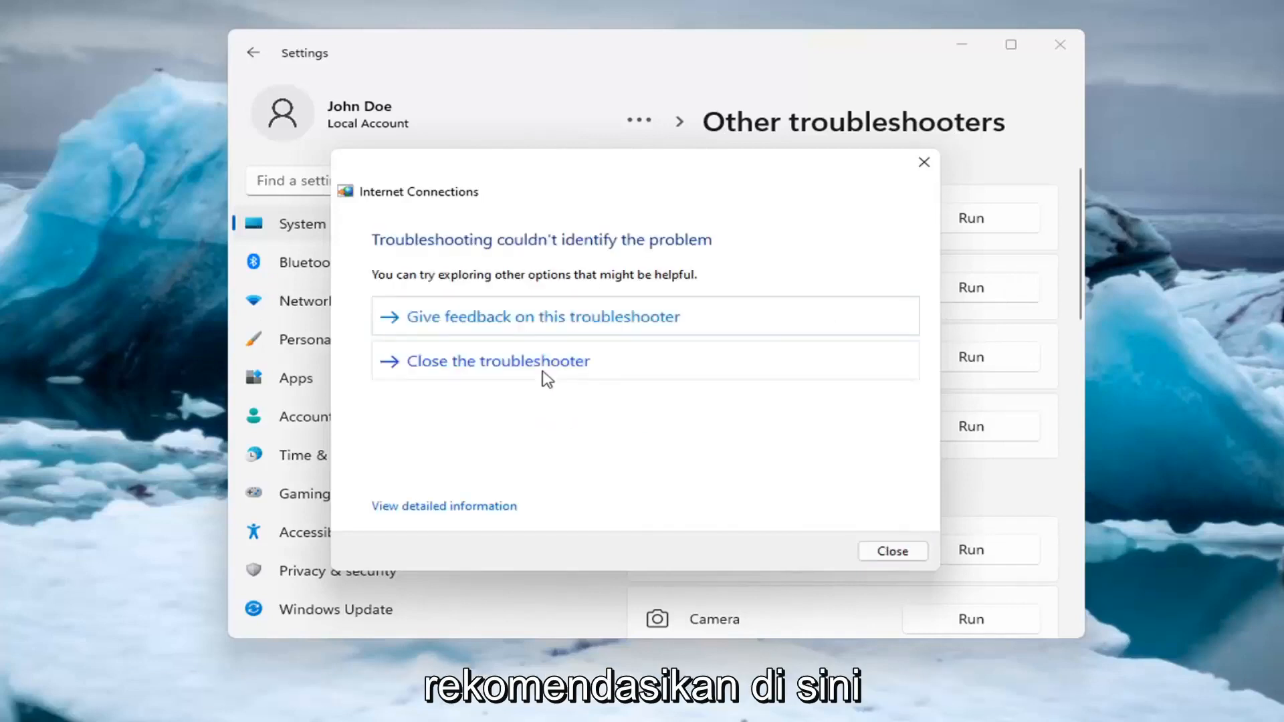
{"action": "mouse_move", "coordinate": [565, 311]}
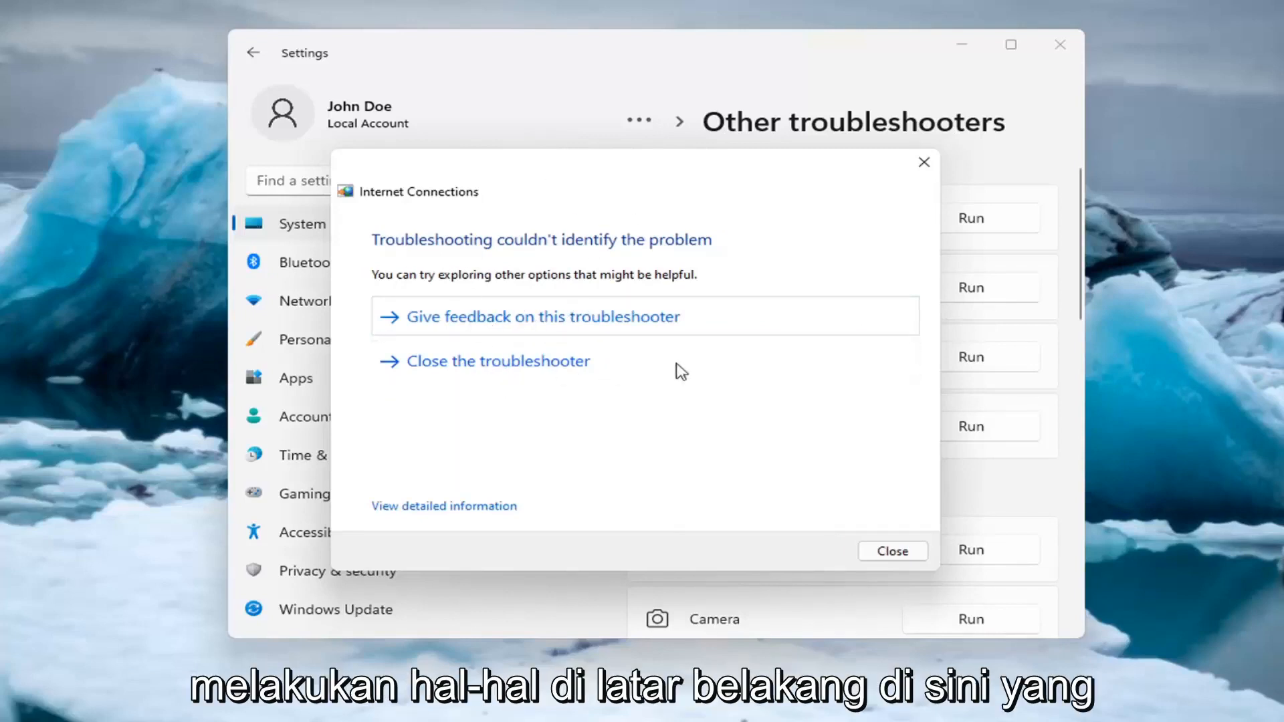
{"action": "mouse_move", "coordinate": [923, 163]}
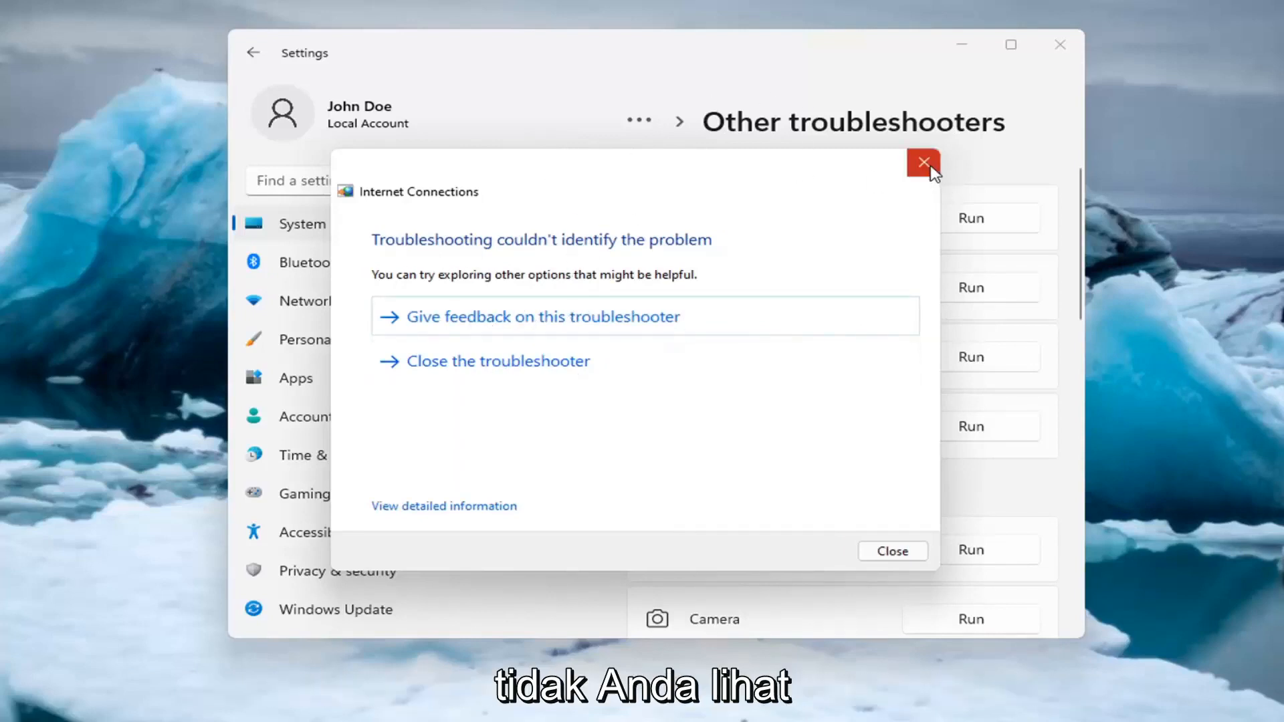
{"action": "left_click", "coordinate": [922, 161]}
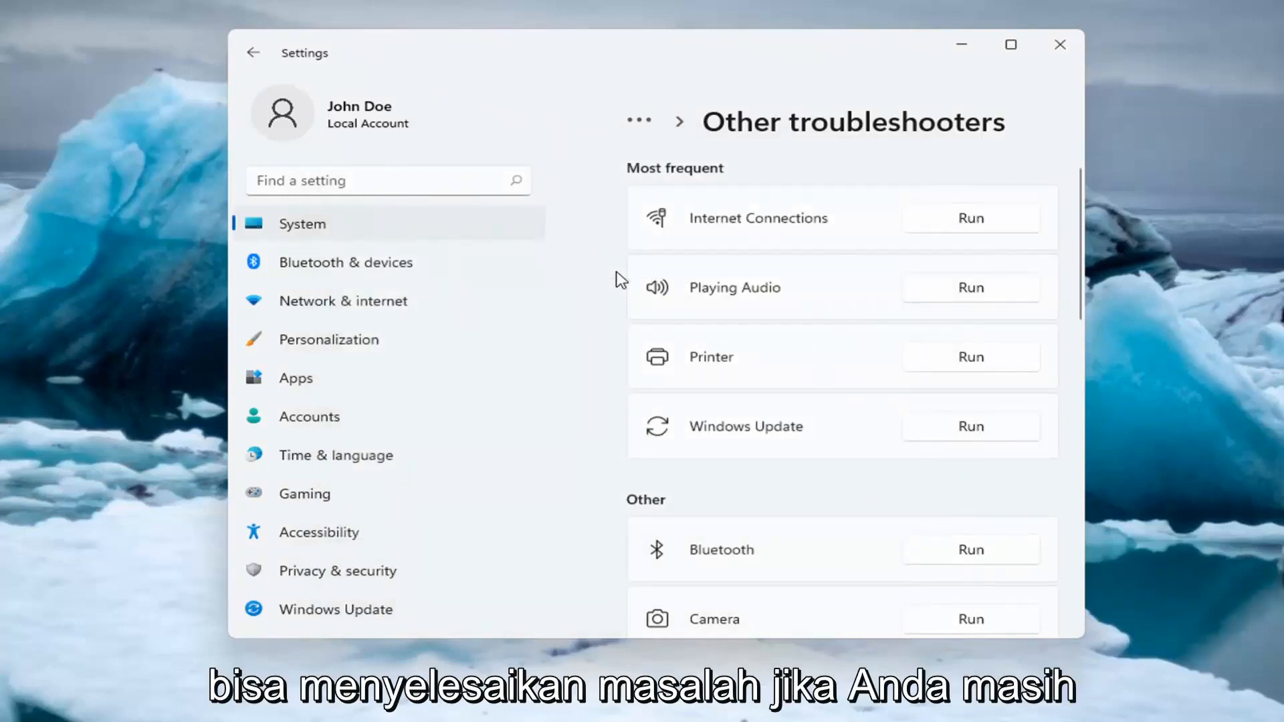
{"action": "mouse_move", "coordinate": [431, 269]}
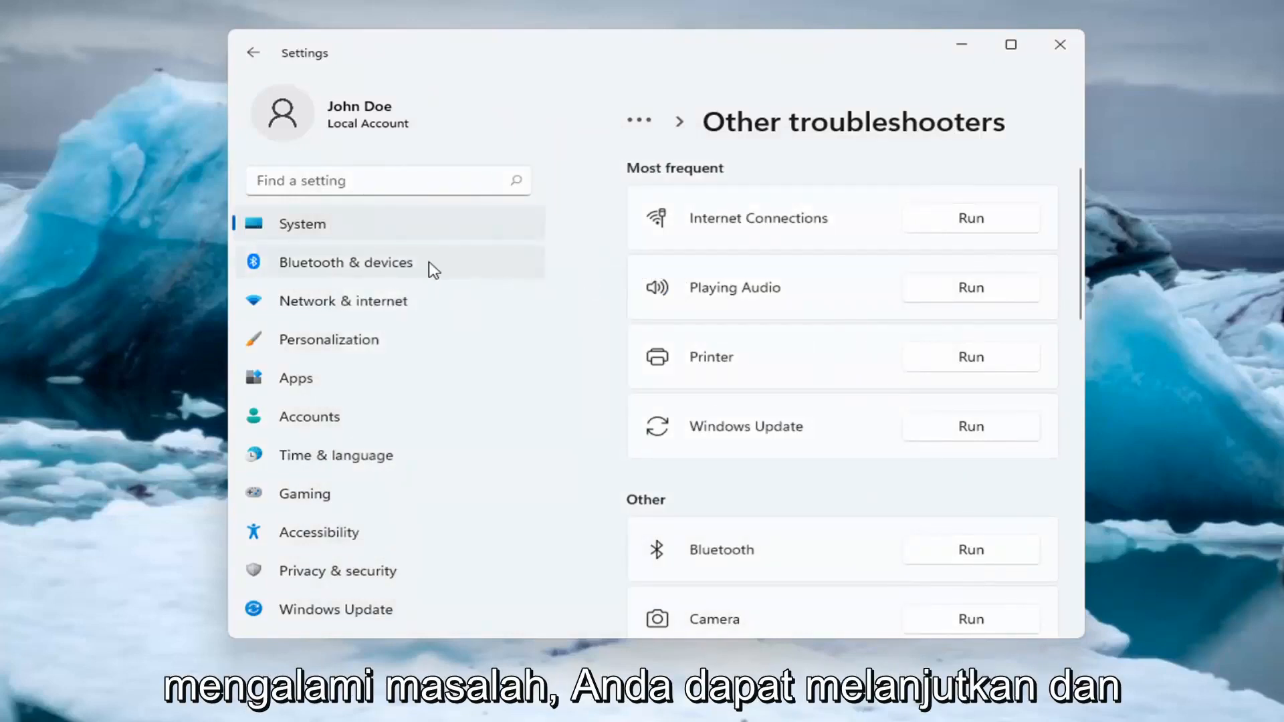
{"action": "mouse_move", "coordinate": [326, 307]}
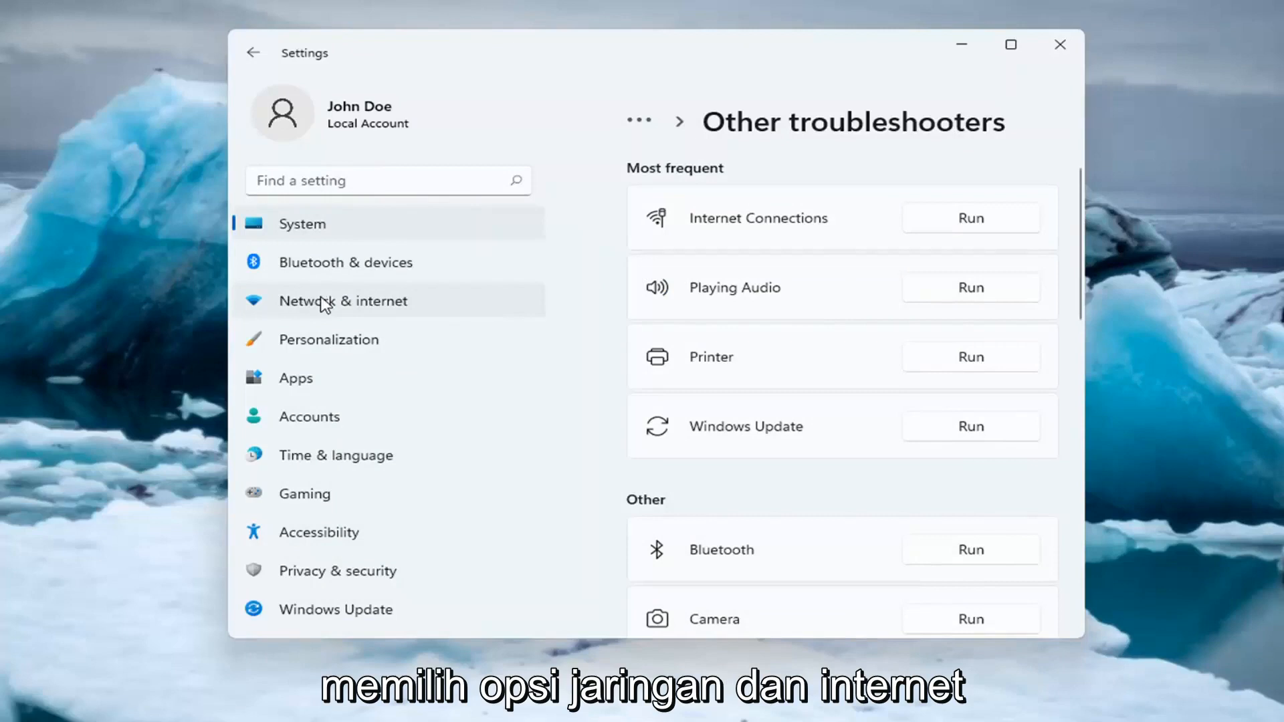
Step: Reach the Network reset page through Network & internet's advanced network settings
{"action": "left_click", "coordinate": [343, 301]}
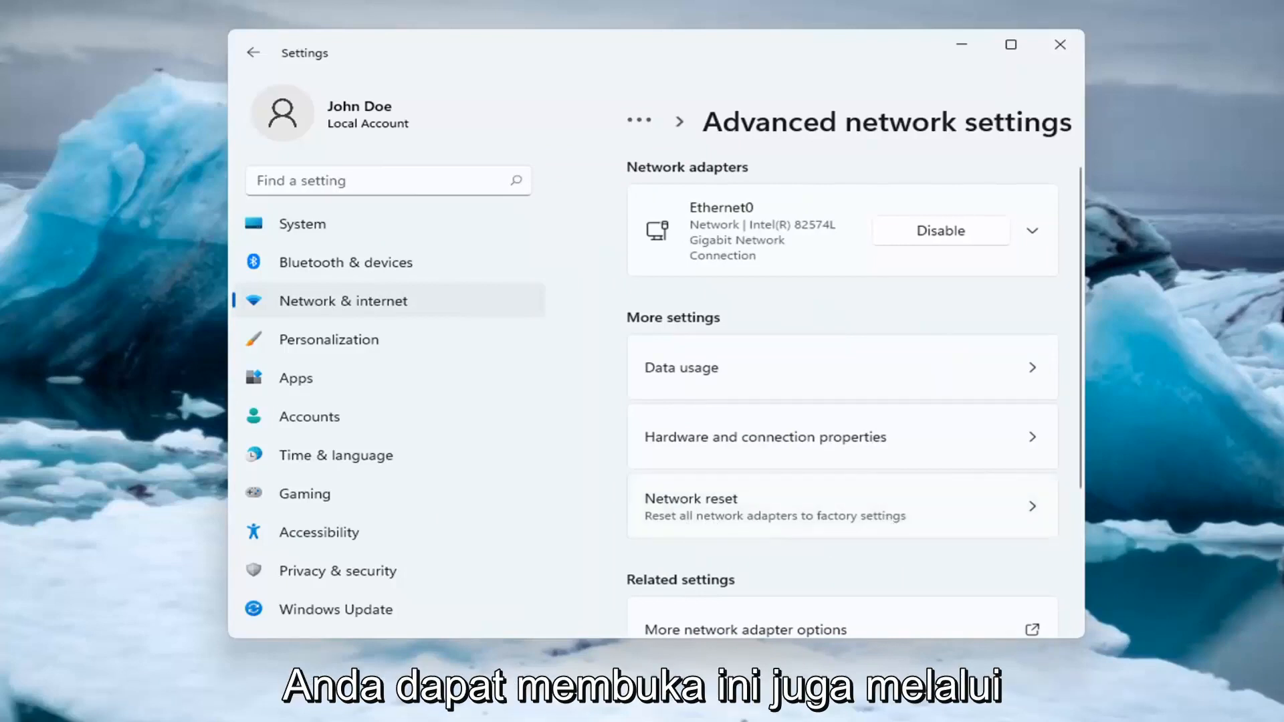
{"action": "left_click", "coordinate": [843, 507]}
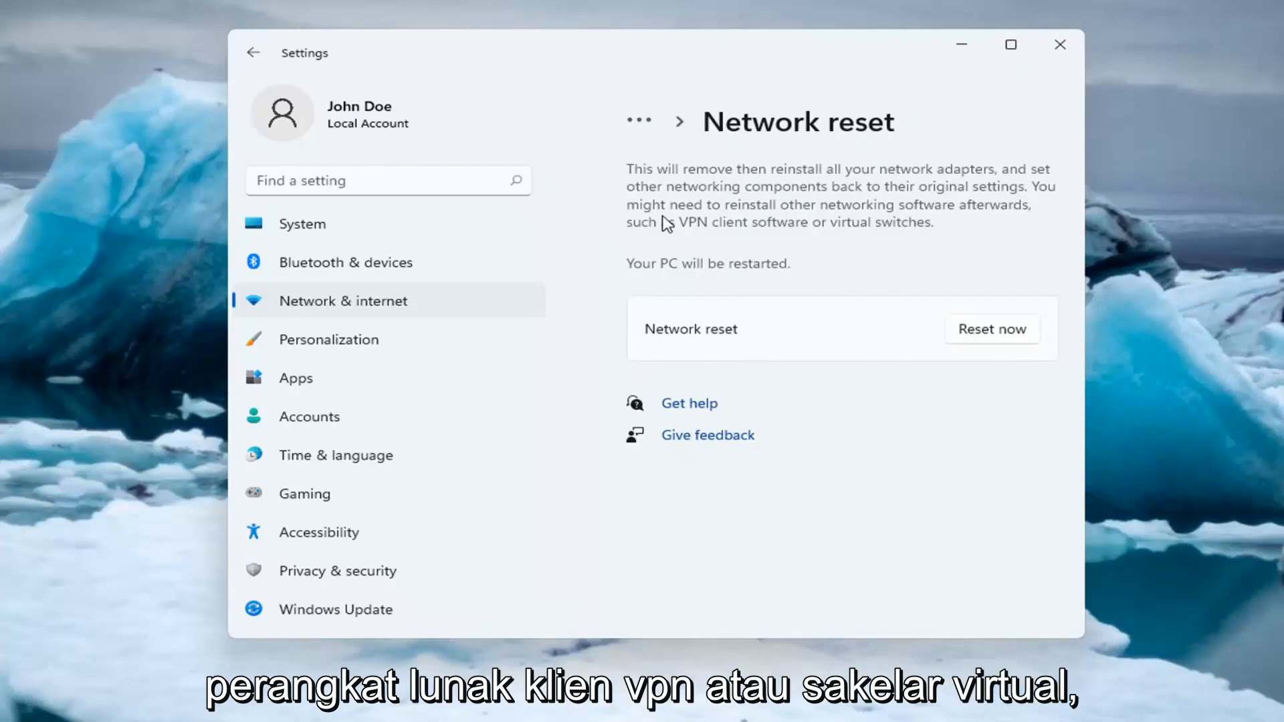
{"action": "mouse_move", "coordinate": [705, 276]}
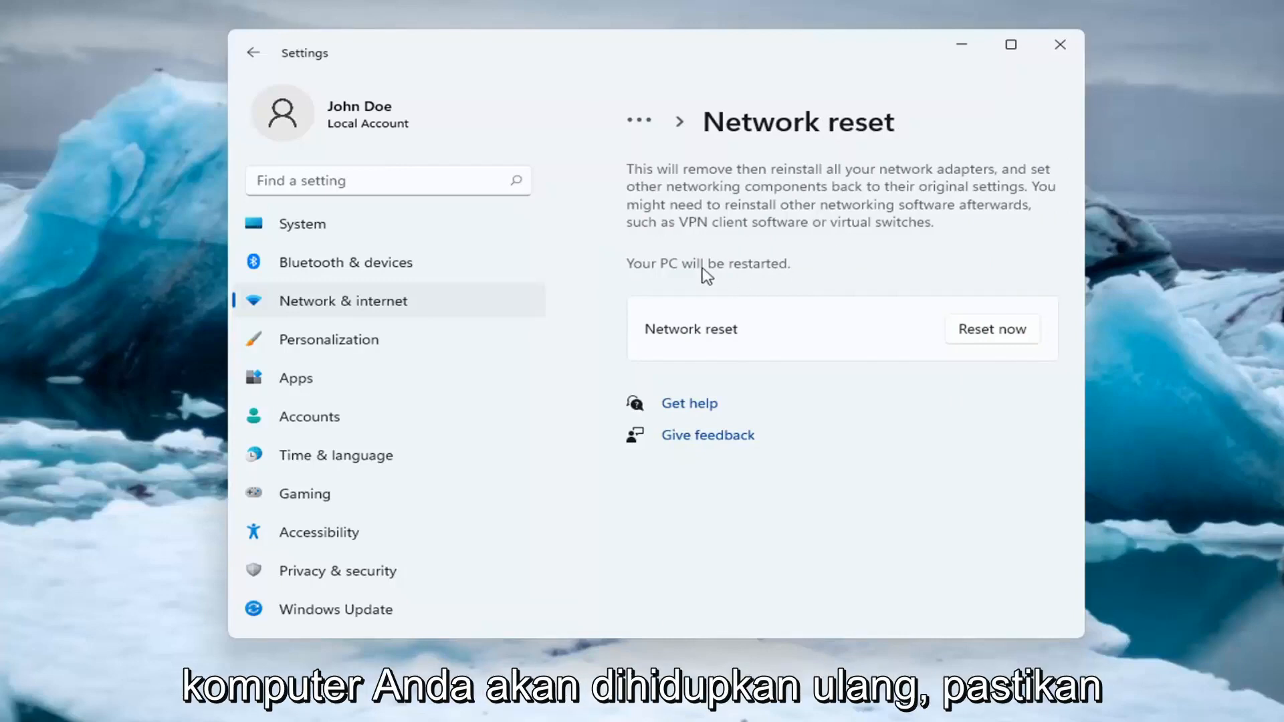
{"action": "mouse_move", "coordinate": [678, 445]}
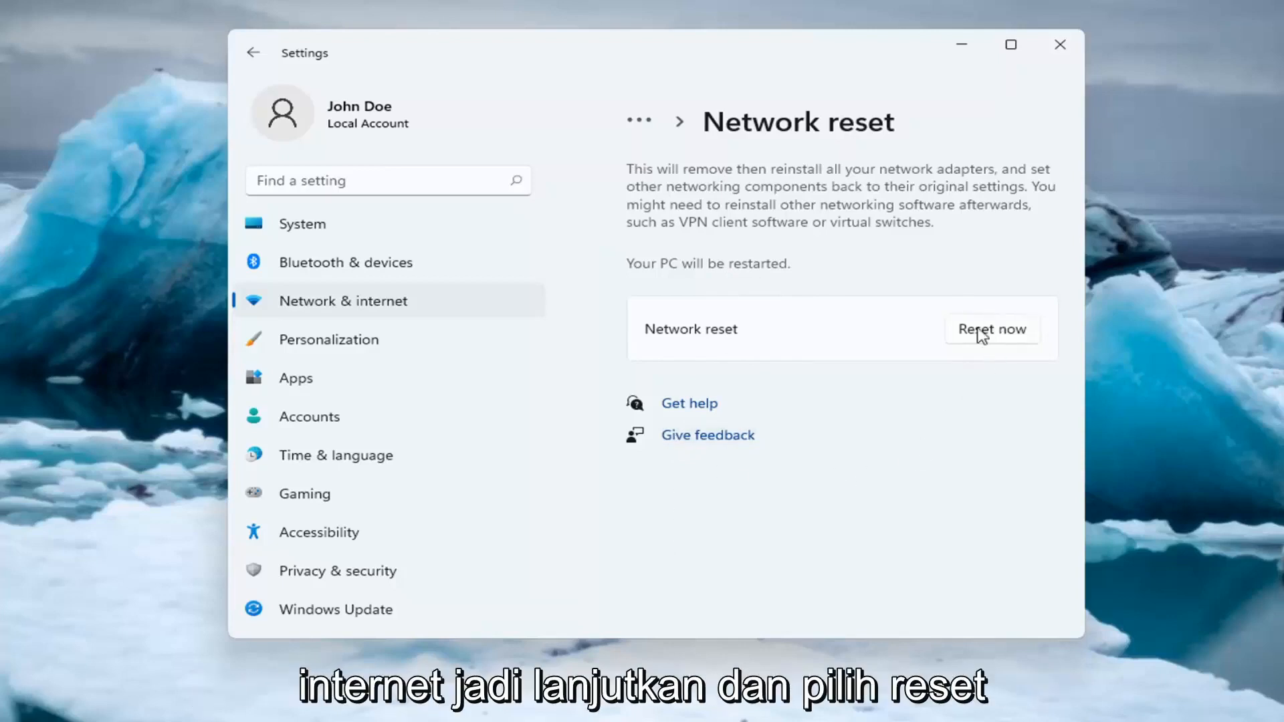
Step: Click Reset now and confirm Yes to reset network adapters
{"action": "left_click", "coordinate": [992, 329]}
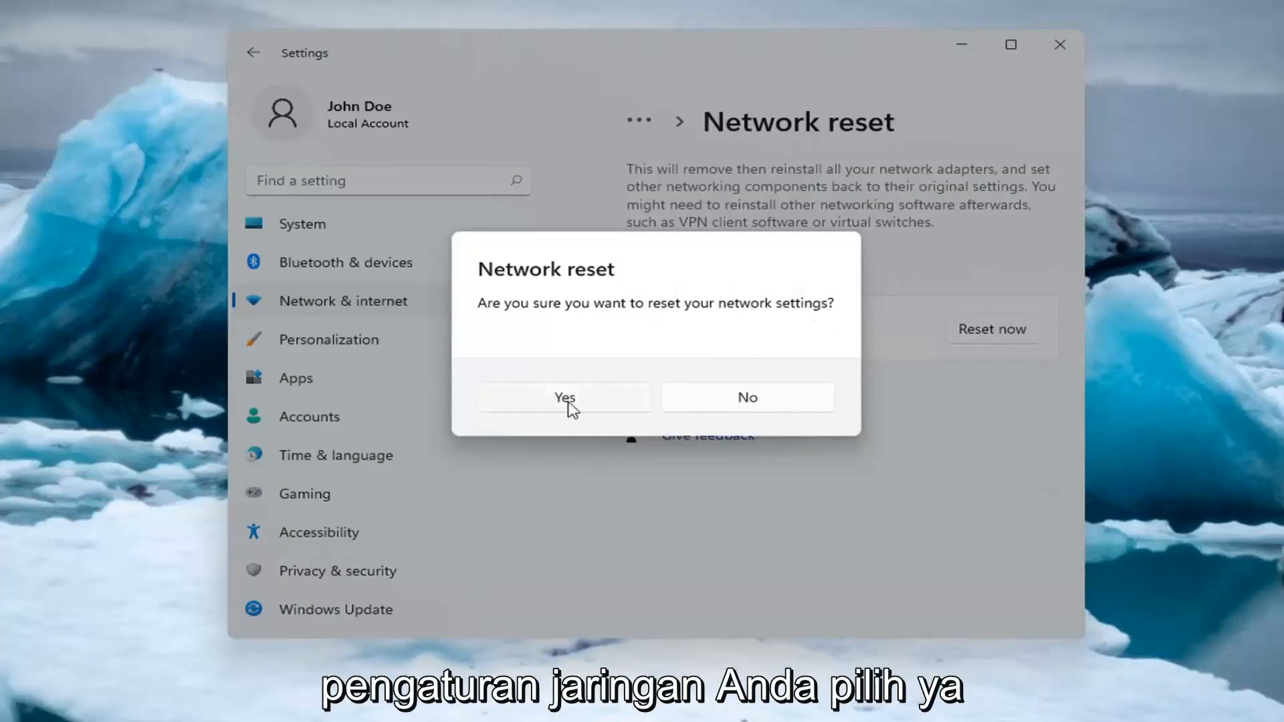
{"action": "left_click", "coordinate": [565, 397]}
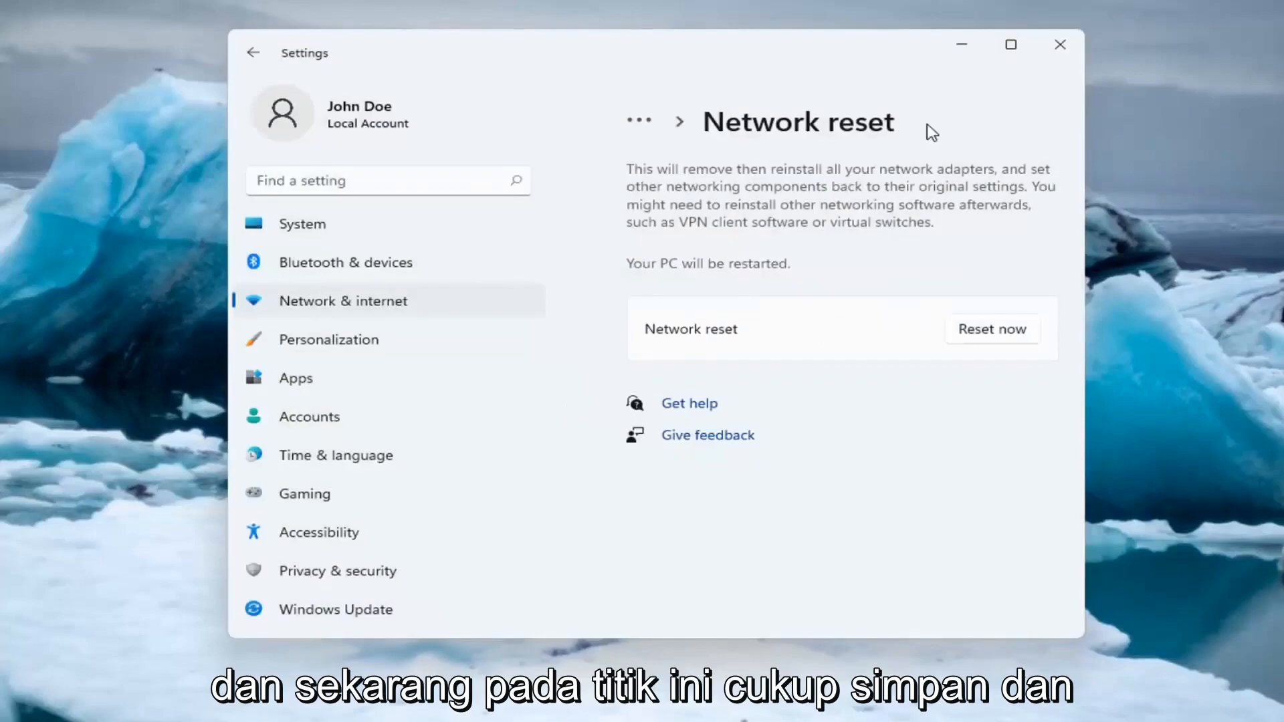
{"action": "left_click", "coordinate": [992, 329]}
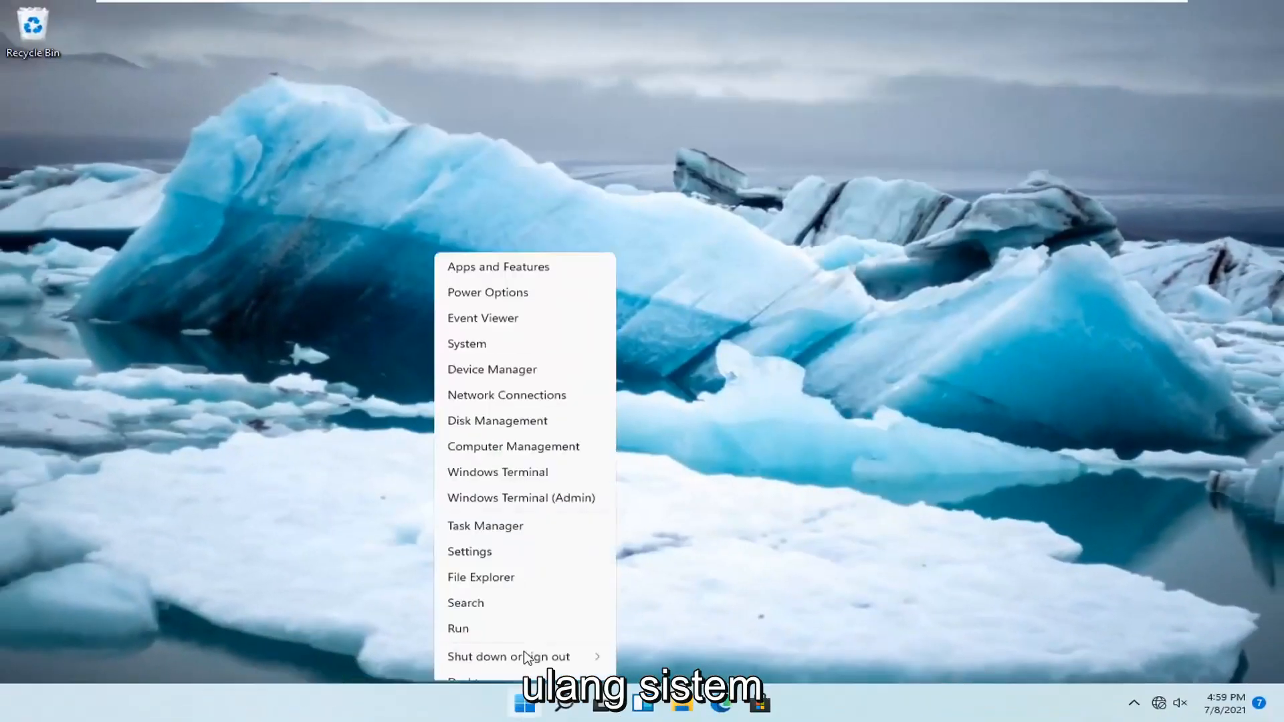
Step: Choose Restart from the Shut down or sign out menu
{"action": "left_click", "coordinate": [509, 657]}
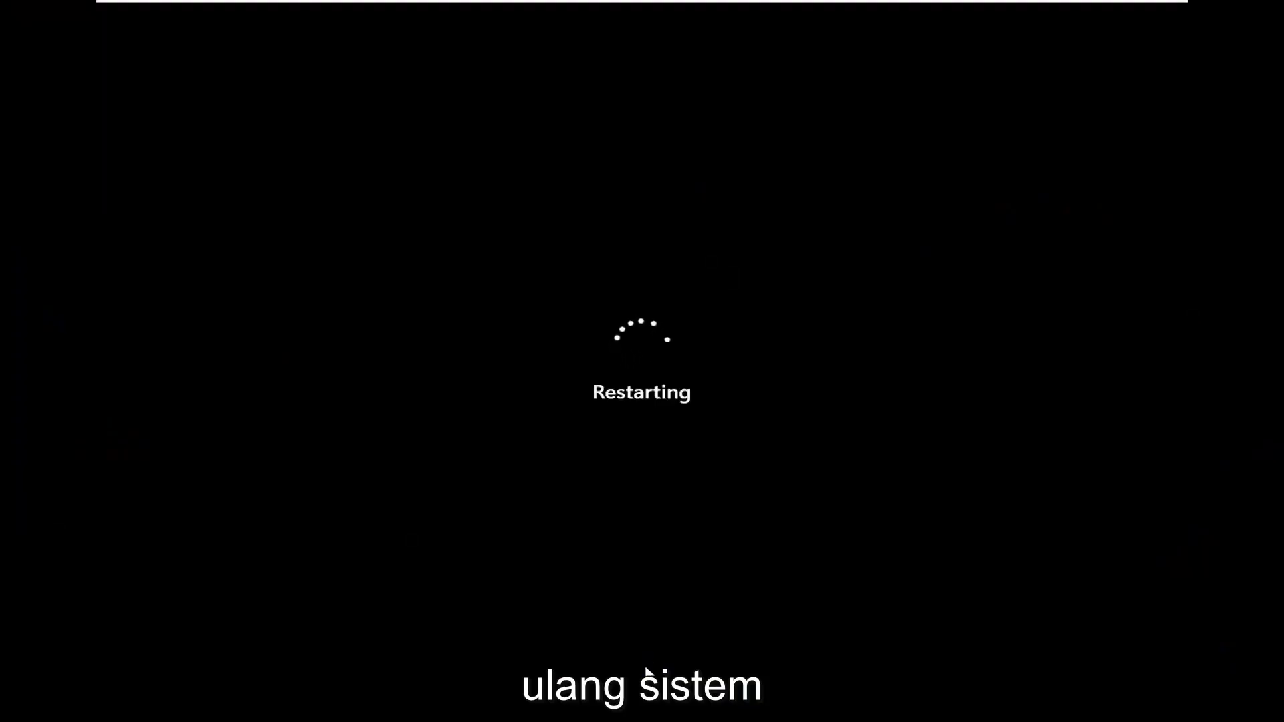